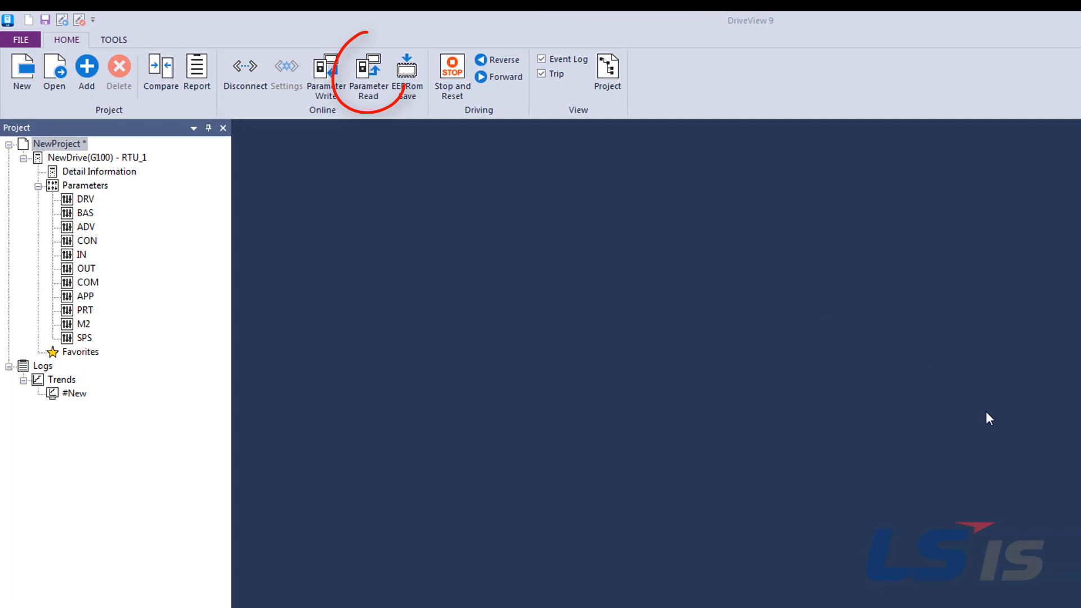
Step: Read all parameter groups from the connected G100 drive via Parameter Read
{"action": "left_click", "coordinate": [368, 72]}
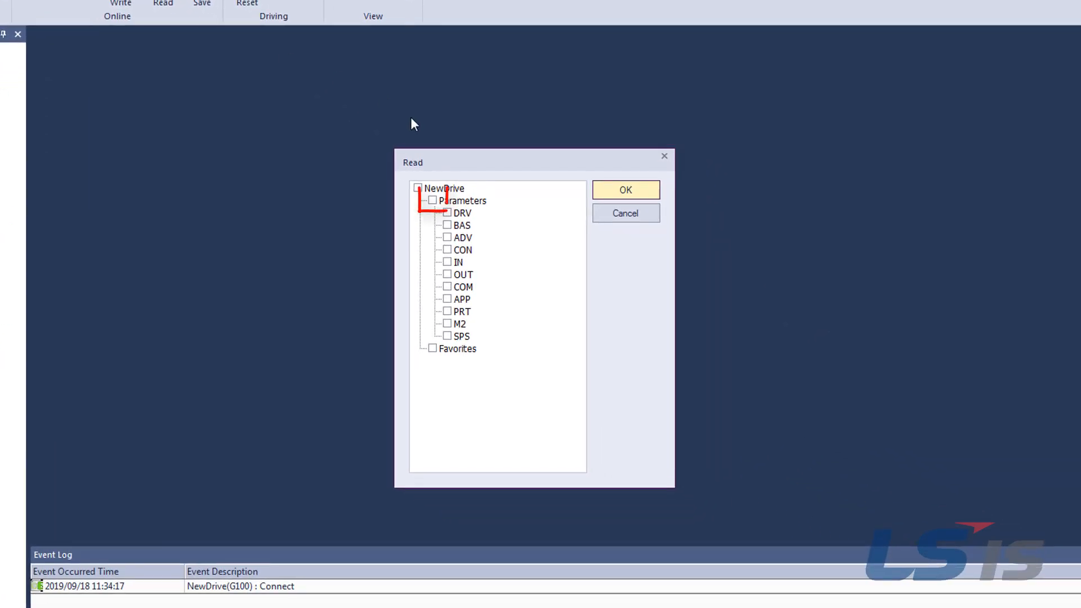
{"action": "left_click", "coordinate": [432, 201]}
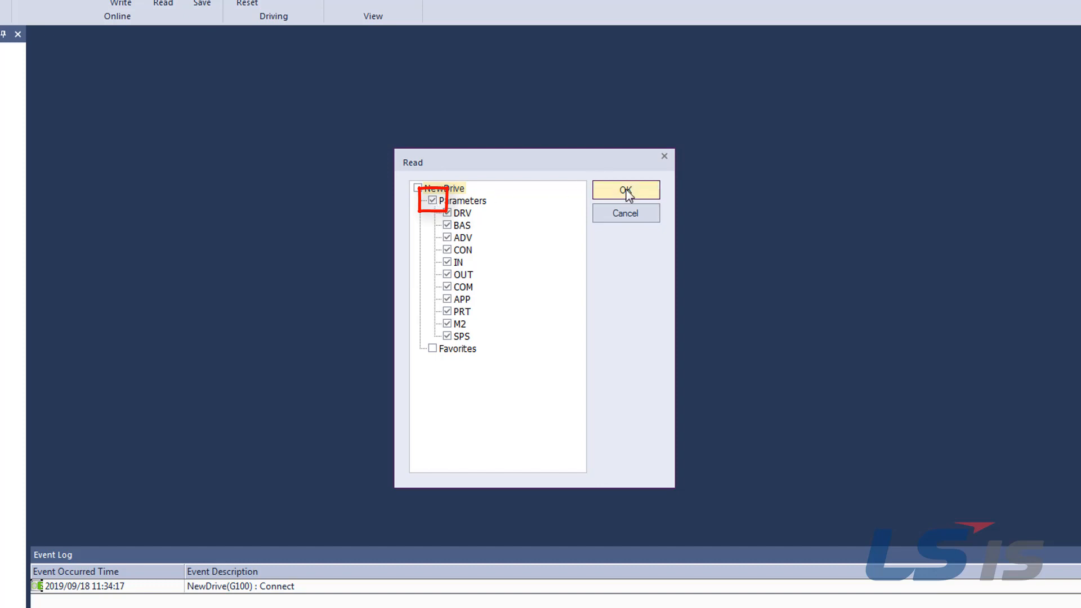
{"action": "left_click", "coordinate": [625, 189]}
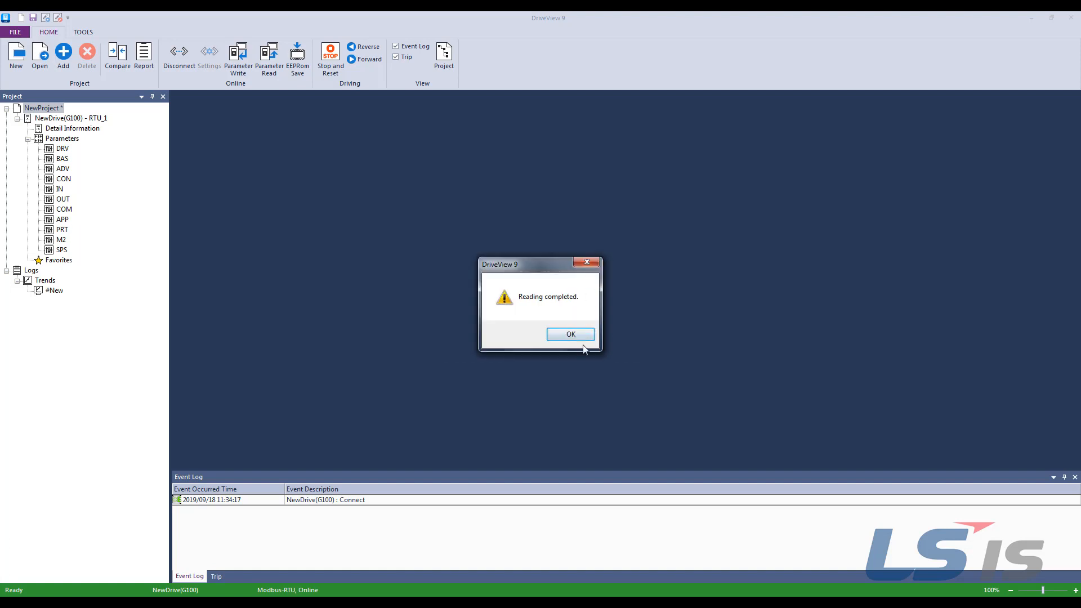
Step: Dismiss the Reading completed message and show the DRV group's parameter table
{"action": "left_click", "coordinate": [569, 333]}
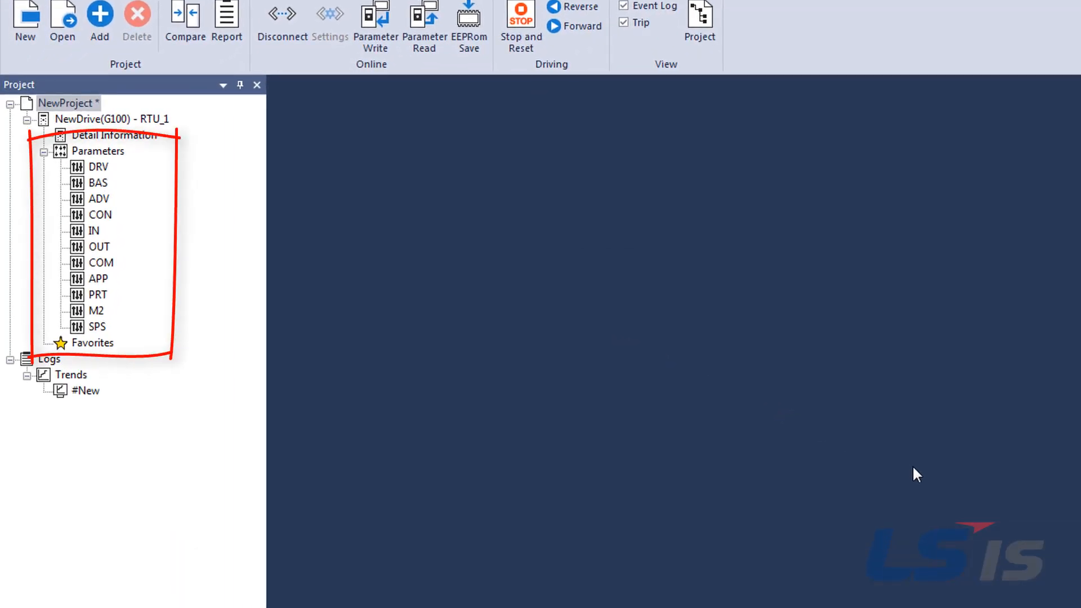
{"action": "mouse_move", "coordinate": [118, 203]}
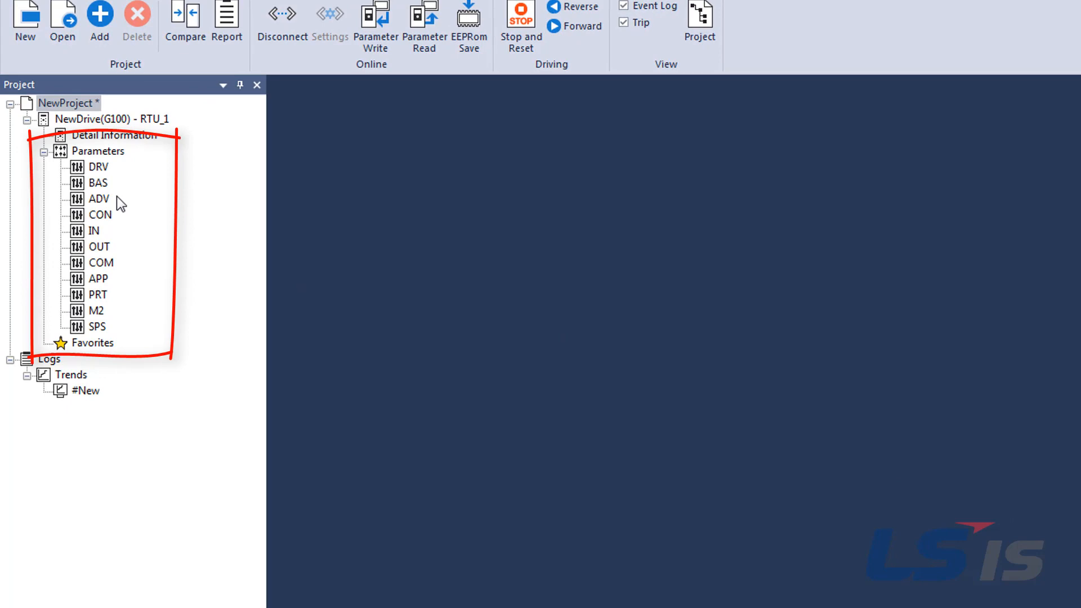
{"action": "double_click", "coordinate": [99, 166]}
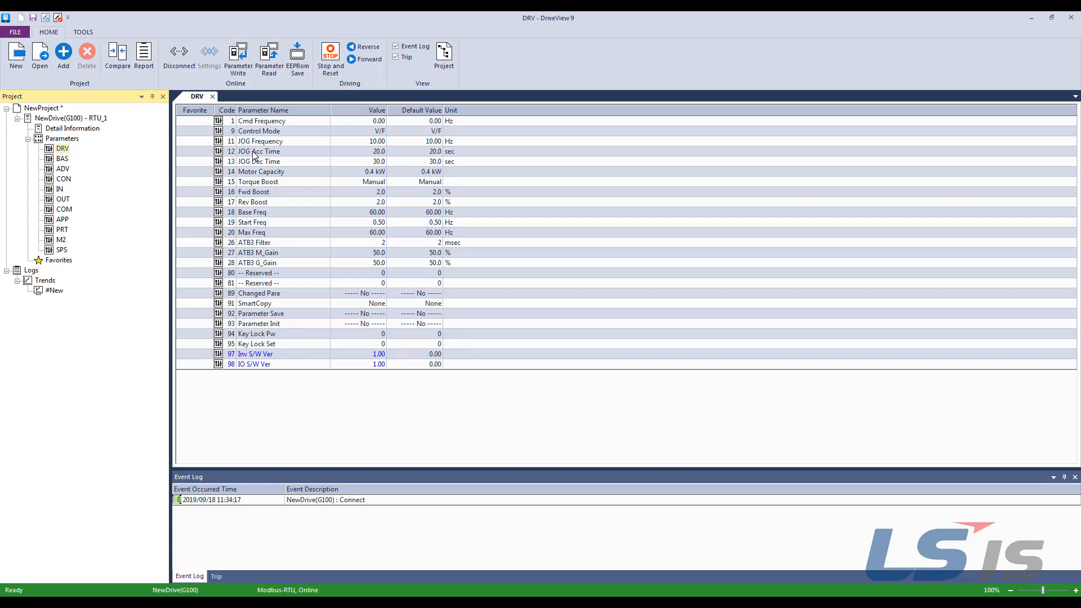
Step: Write JOG Acc Time as 10.0 sec to the drive, browsing neighbouring JOG parameters before closing
{"action": "double_click", "coordinate": [259, 151]}
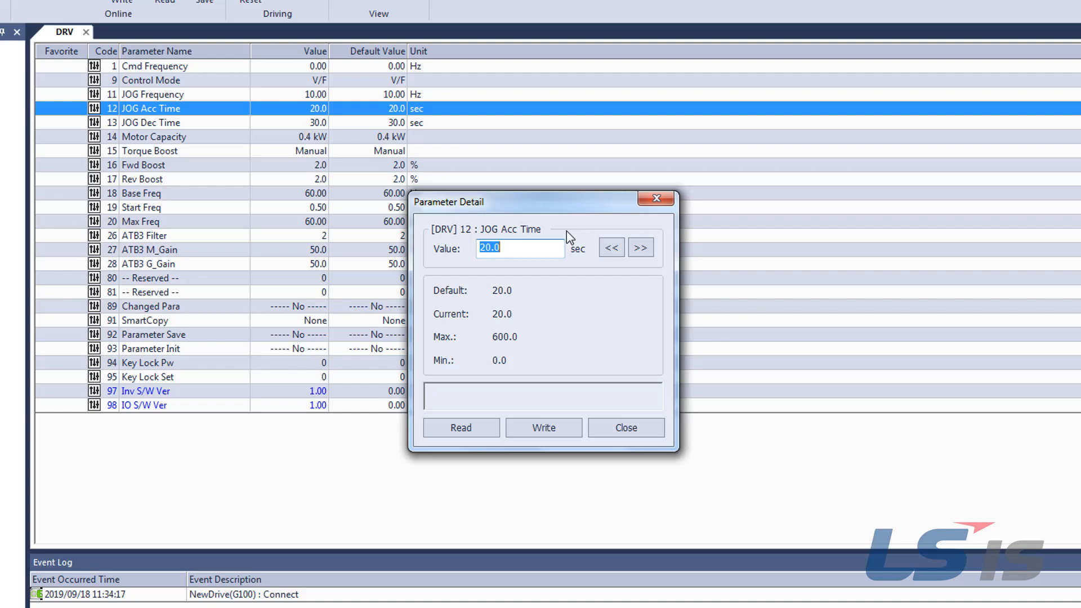
{"action": "type", "text": "10.0"}
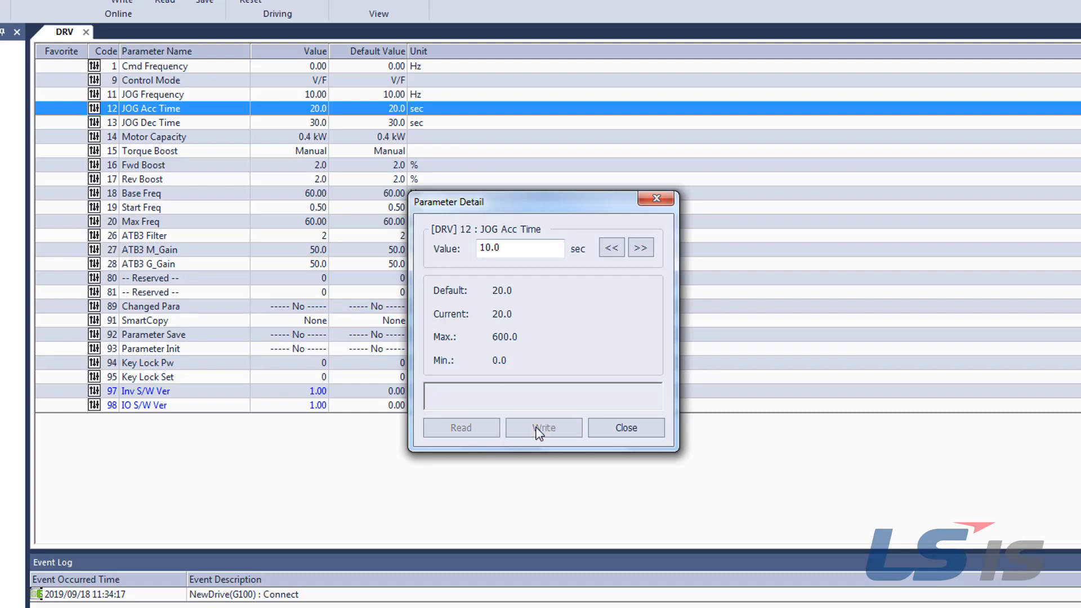
{"action": "left_click", "coordinate": [542, 426]}
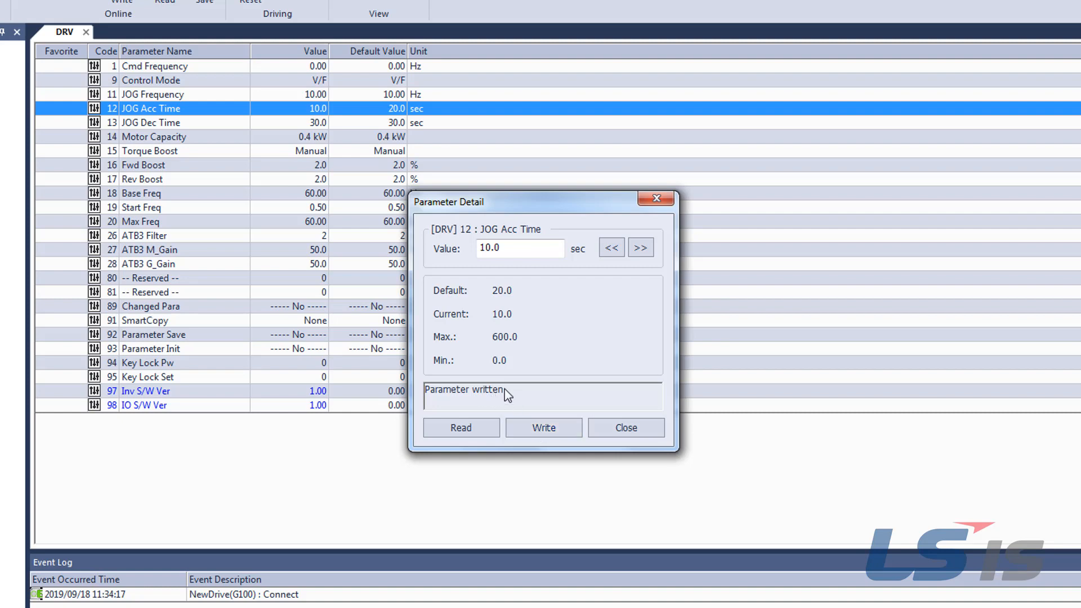
{"action": "mouse_move", "coordinate": [591, 330]}
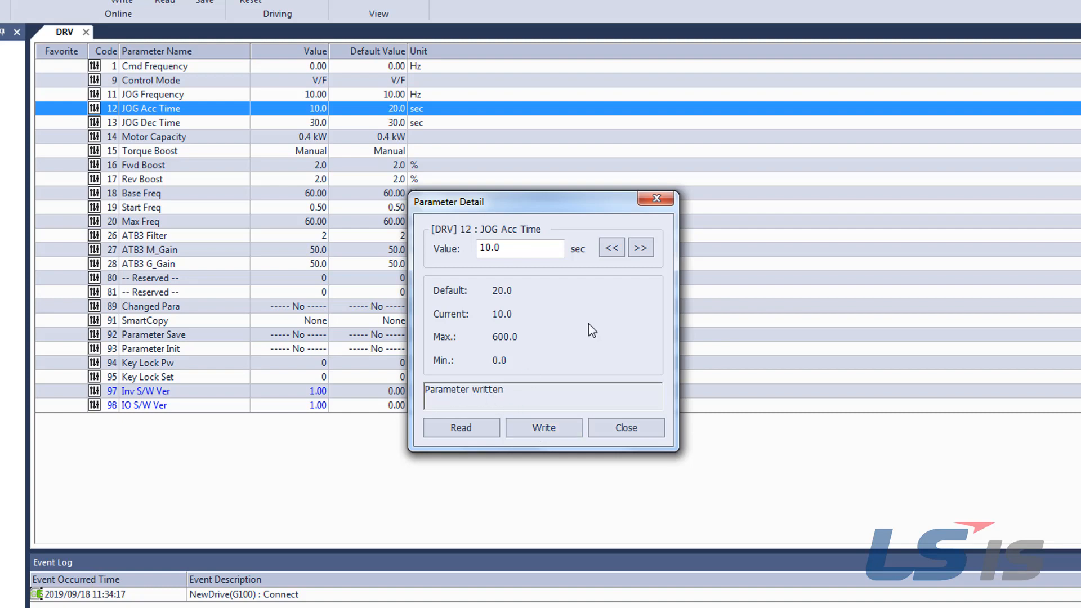
{"action": "left_click", "coordinate": [610, 248]}
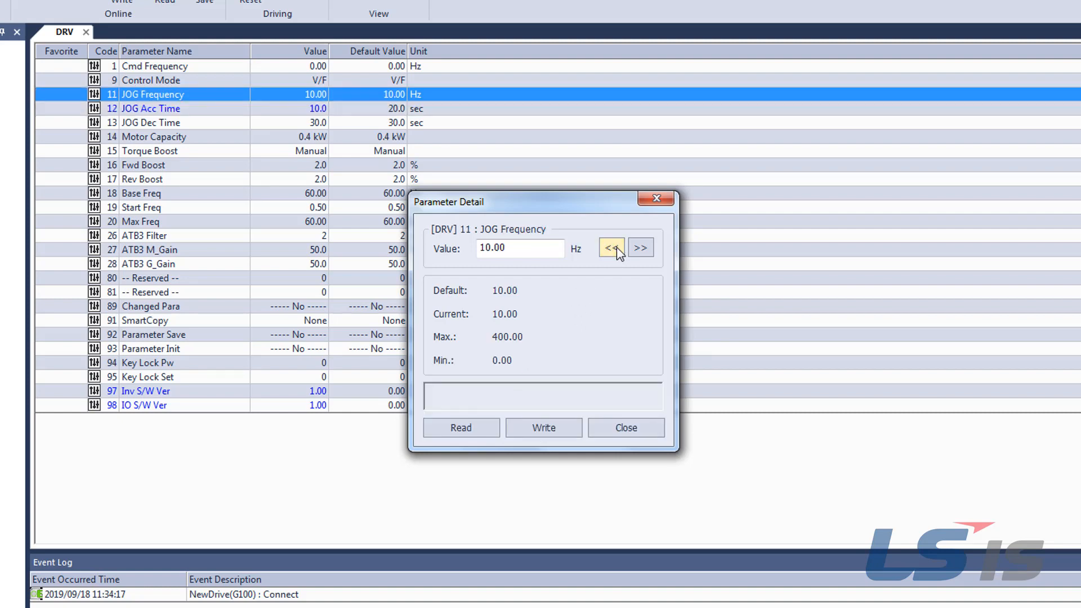
{"action": "left_click", "coordinate": [639, 248]}
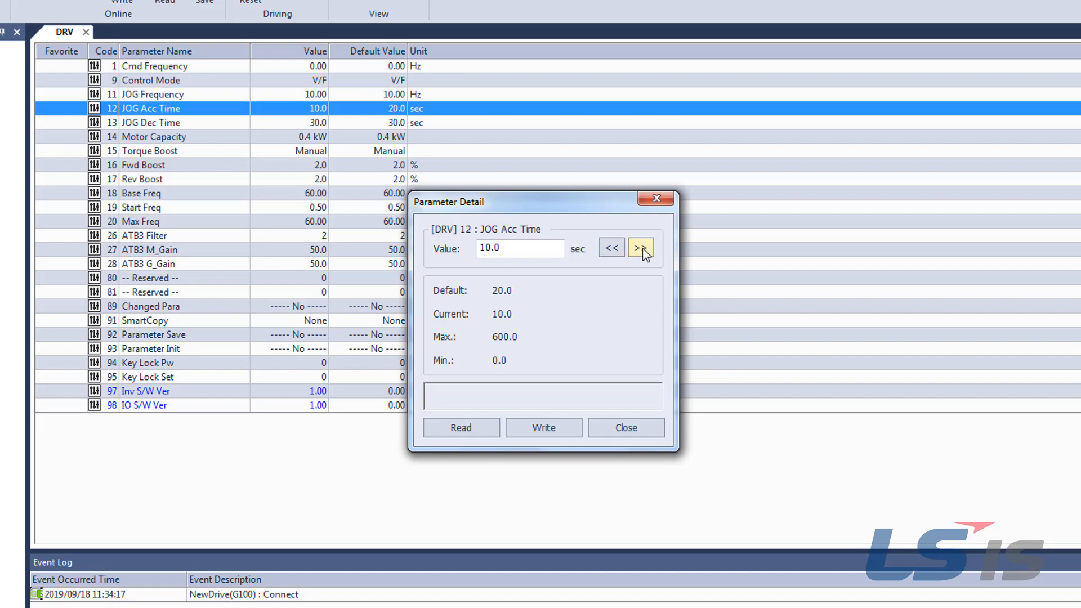
{"action": "left_click", "coordinate": [640, 247]}
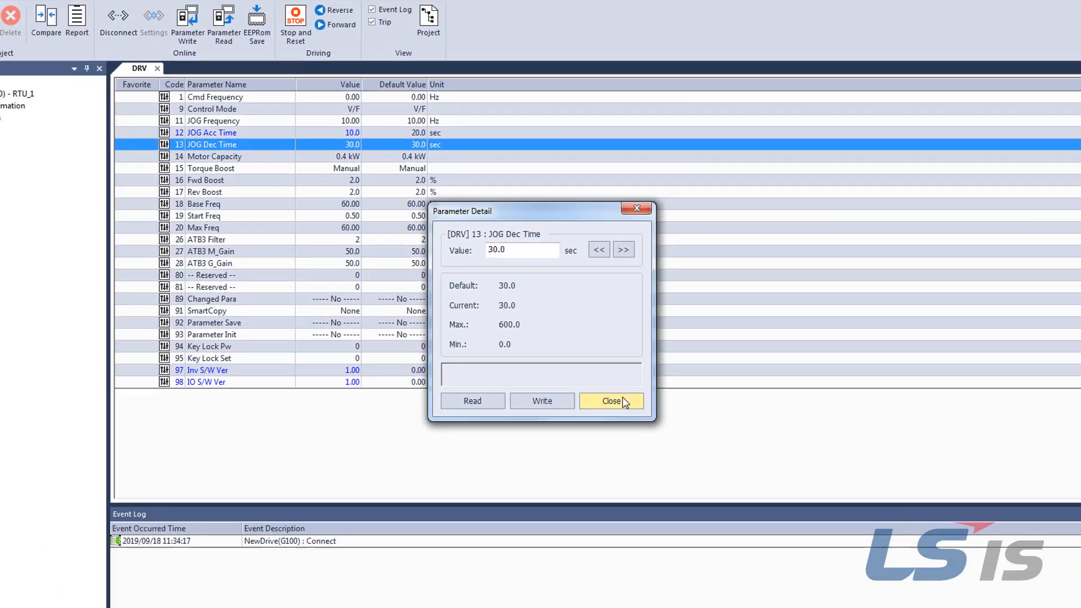
{"action": "left_click", "coordinate": [609, 401]}
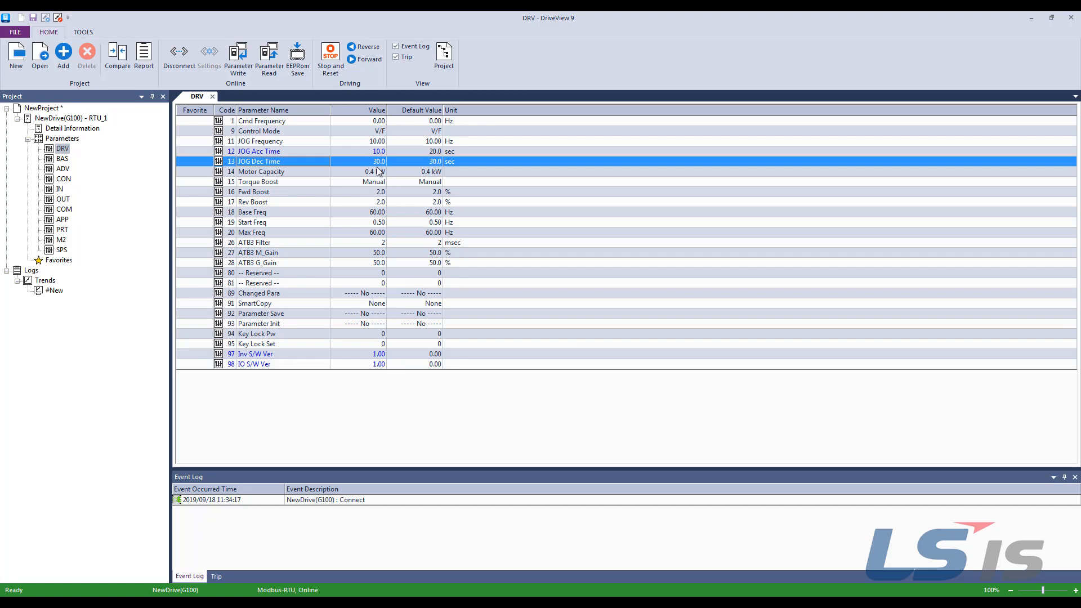
Step: Set JOG Dec Time to 20.0 sec and write the DRV group to the drive
{"action": "double_click", "coordinate": [358, 161]}
{"action": "type", "text": "20"}
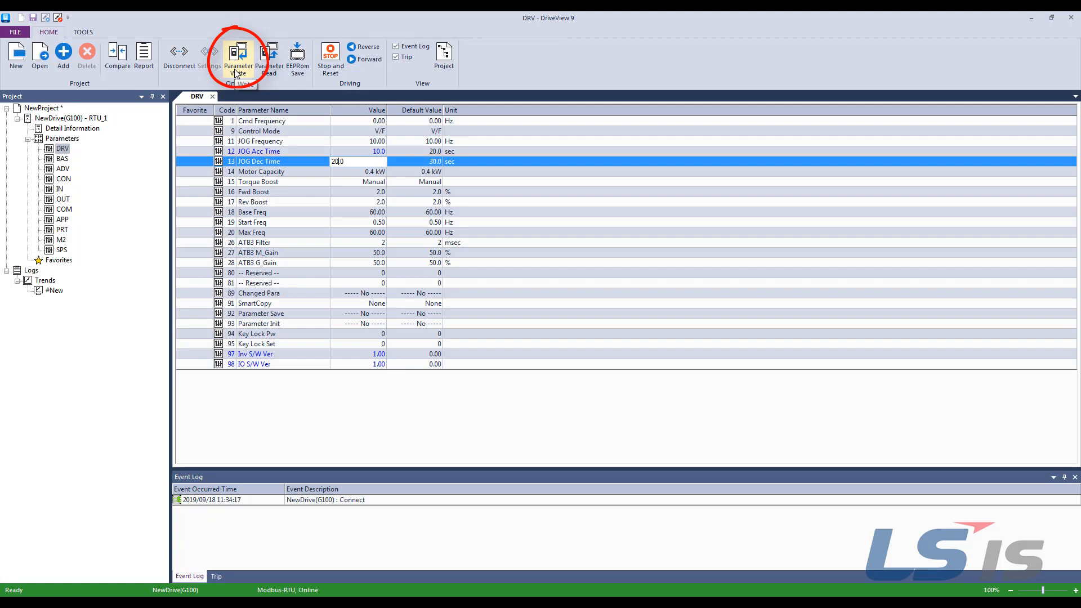
{"action": "left_click", "coordinate": [237, 57]}
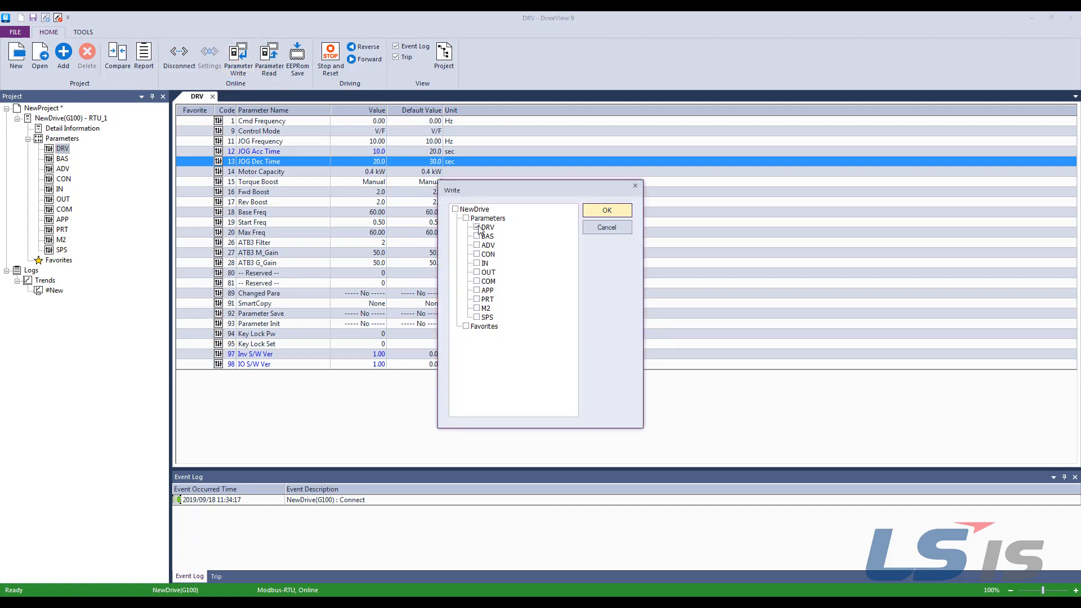
{"action": "left_click", "coordinate": [475, 226]}
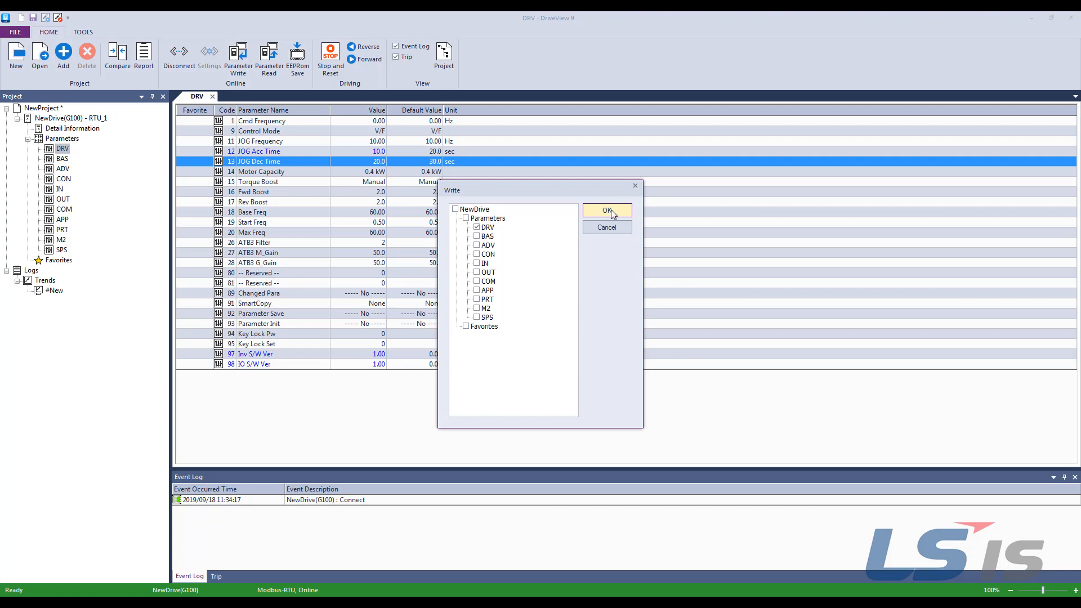
{"action": "left_click", "coordinate": [606, 211]}
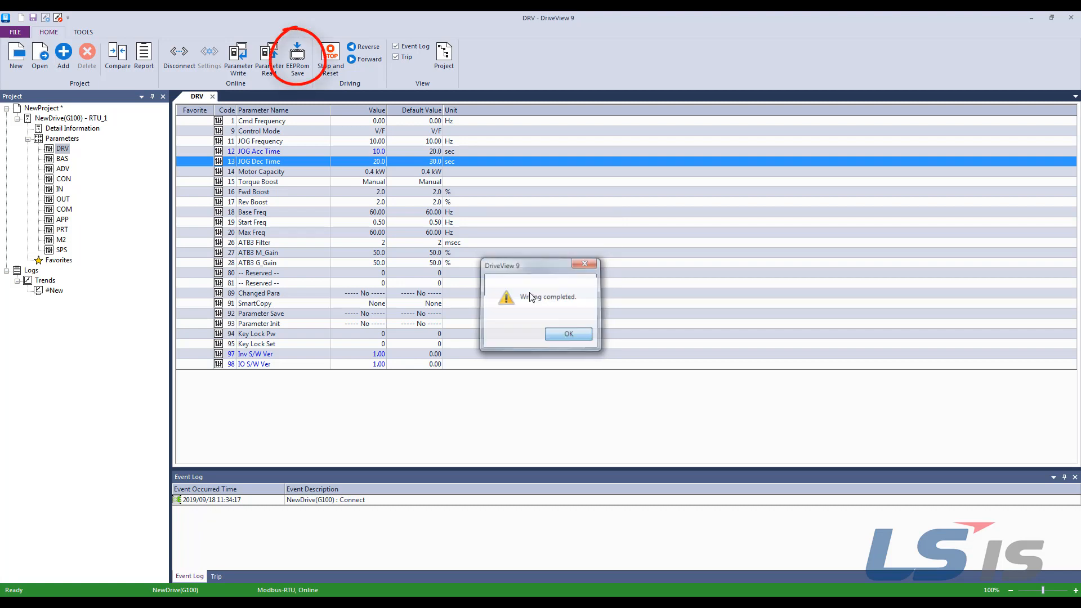
Step: Acknowledge the write completion and confirm saving the parameters to the drive's EEPROM
{"action": "left_click", "coordinate": [568, 333]}
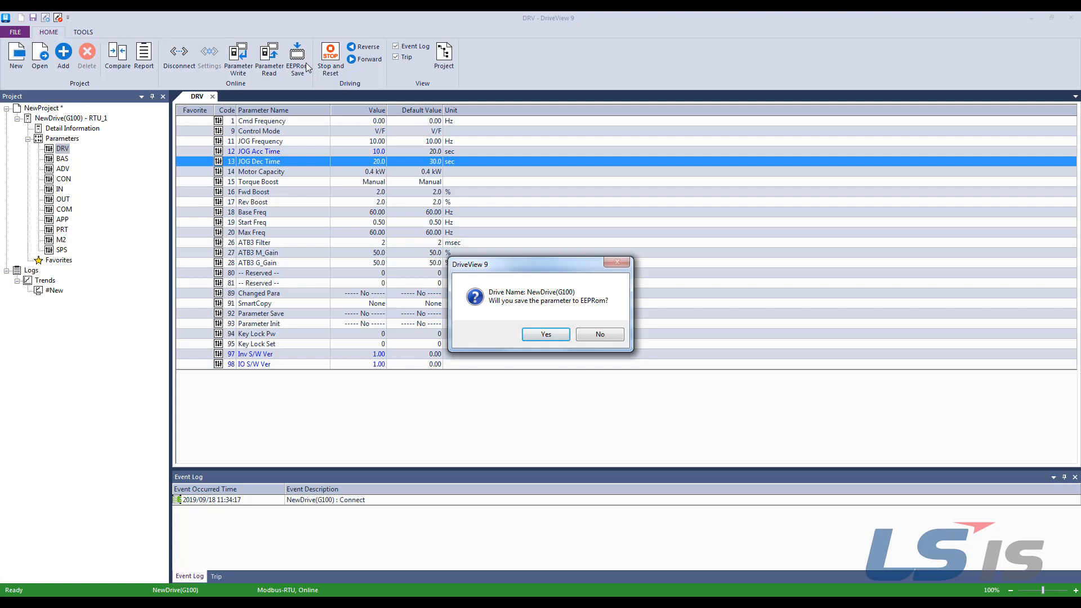
{"action": "left_click", "coordinate": [545, 334]}
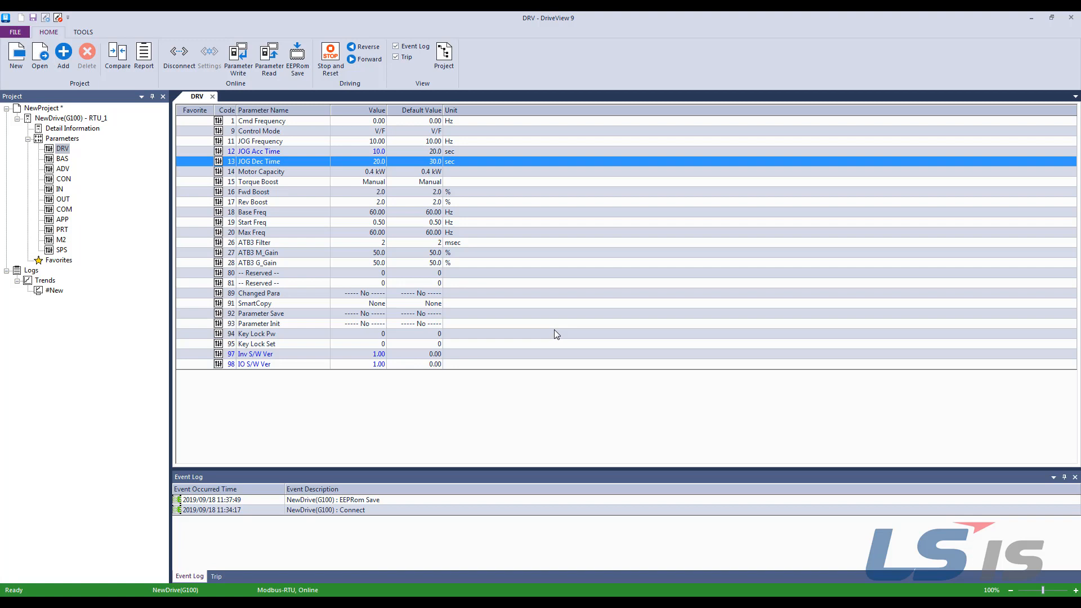
{"action": "mouse_move", "coordinate": [248, 171]}
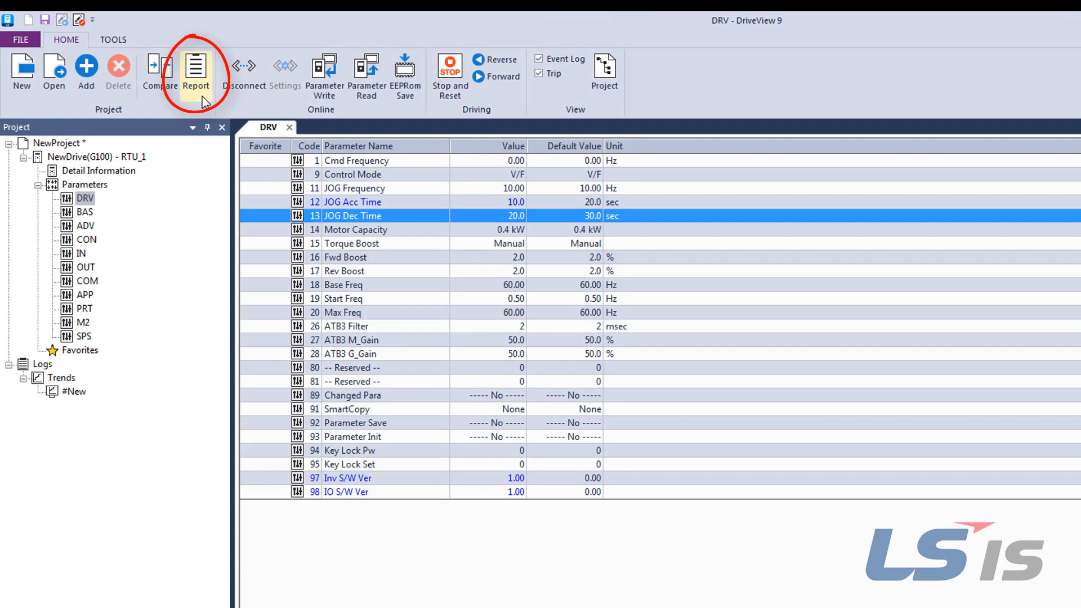
Step: Generate the DRV parameter report with LSIS-USA as the company name, then close the report
{"action": "left_click", "coordinate": [196, 72]}
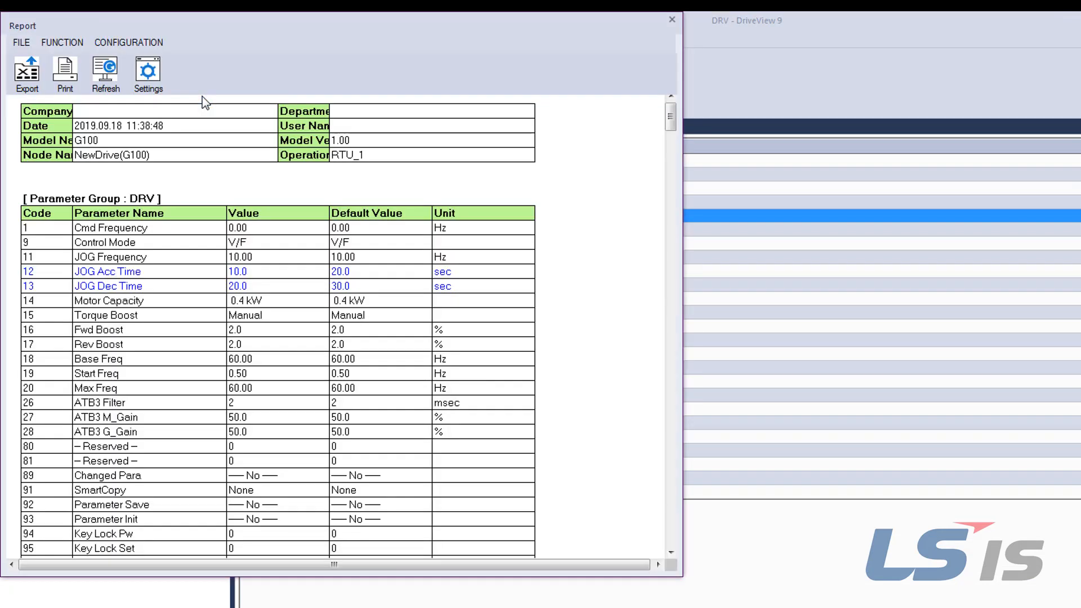
{"action": "mouse_move", "coordinate": [45, 93]}
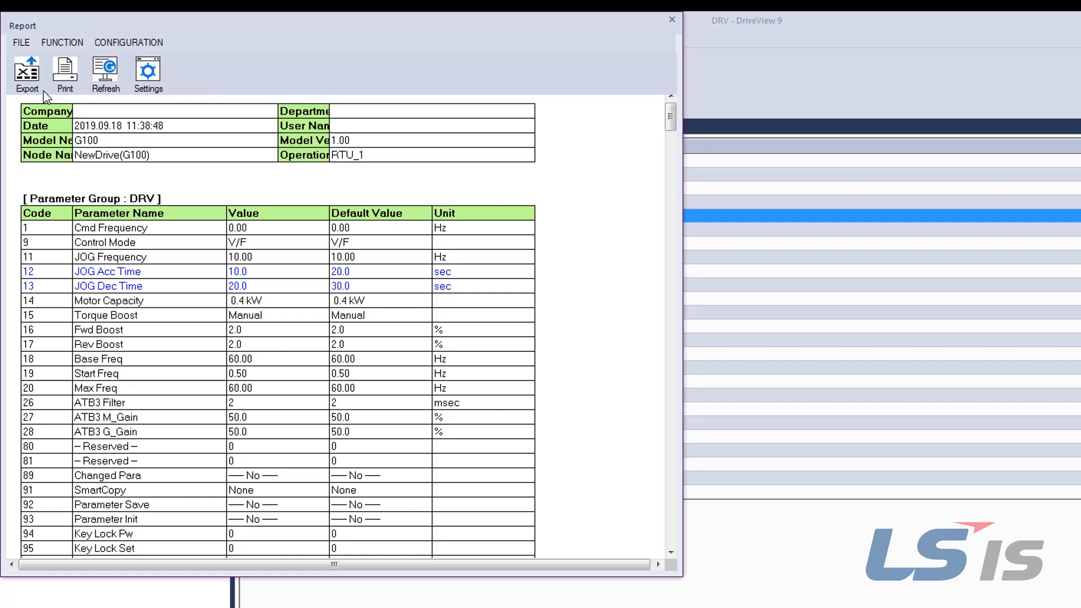
{"action": "mouse_move", "coordinate": [65, 72]}
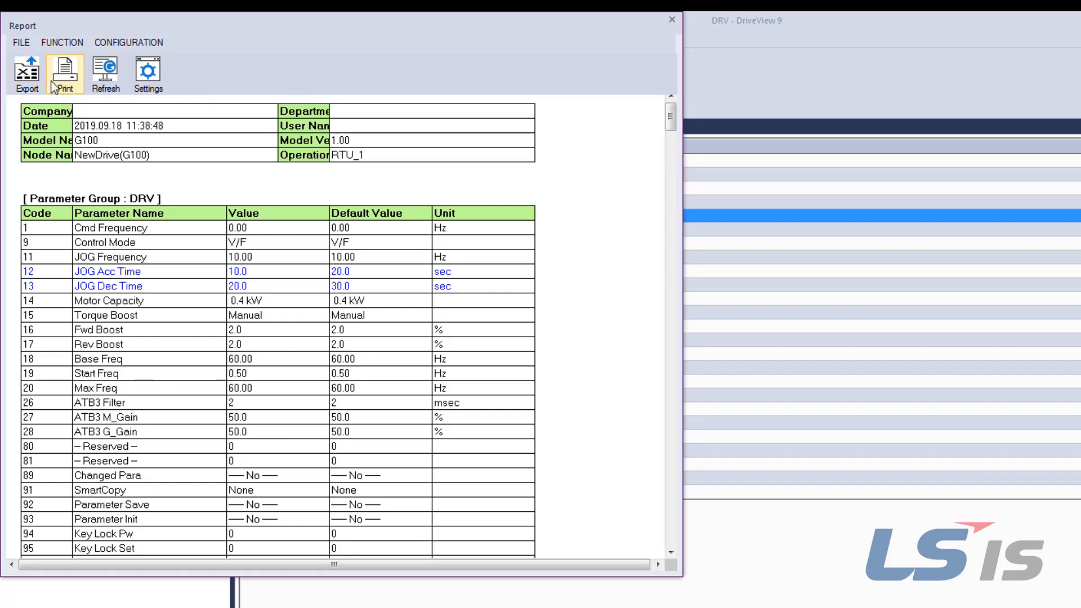
{"action": "left_click", "coordinate": [146, 74]}
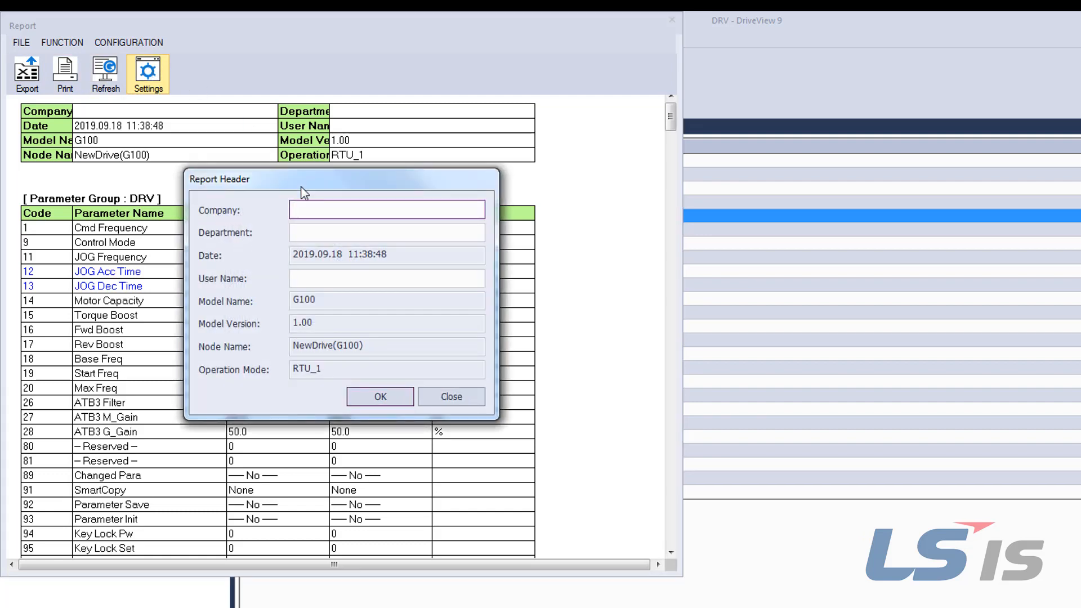
{"action": "type", "text": "LSIS-USA"}
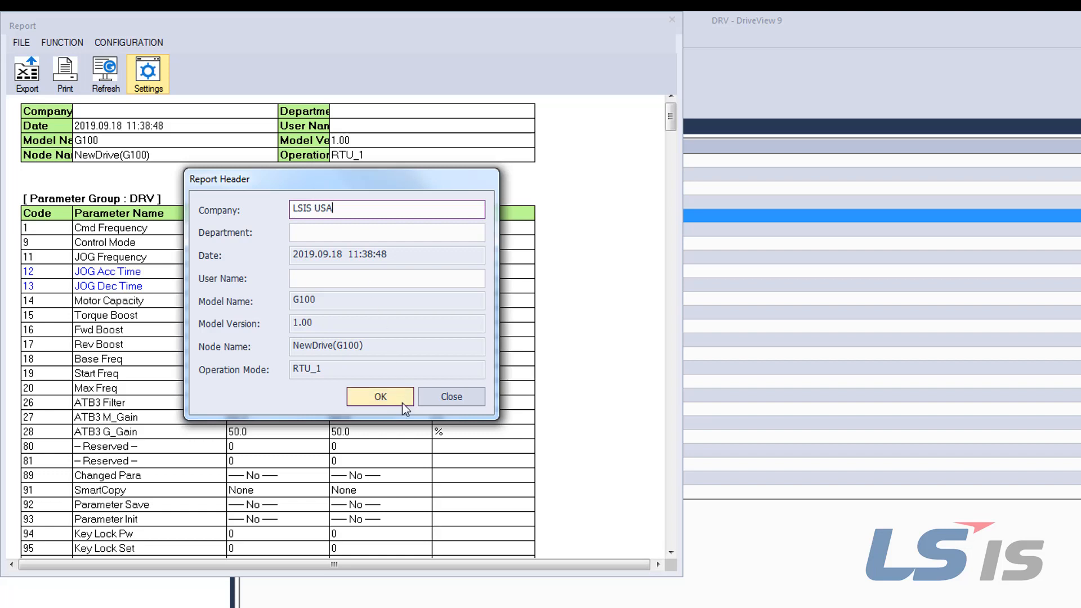
{"action": "left_click", "coordinate": [379, 396]}
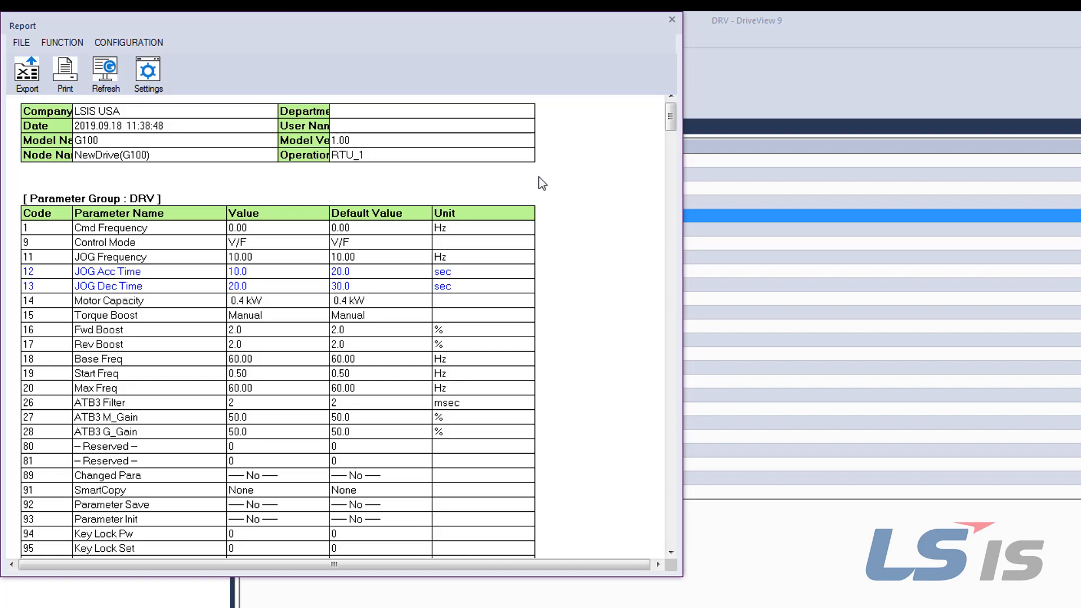
{"action": "left_click", "coordinate": [671, 19]}
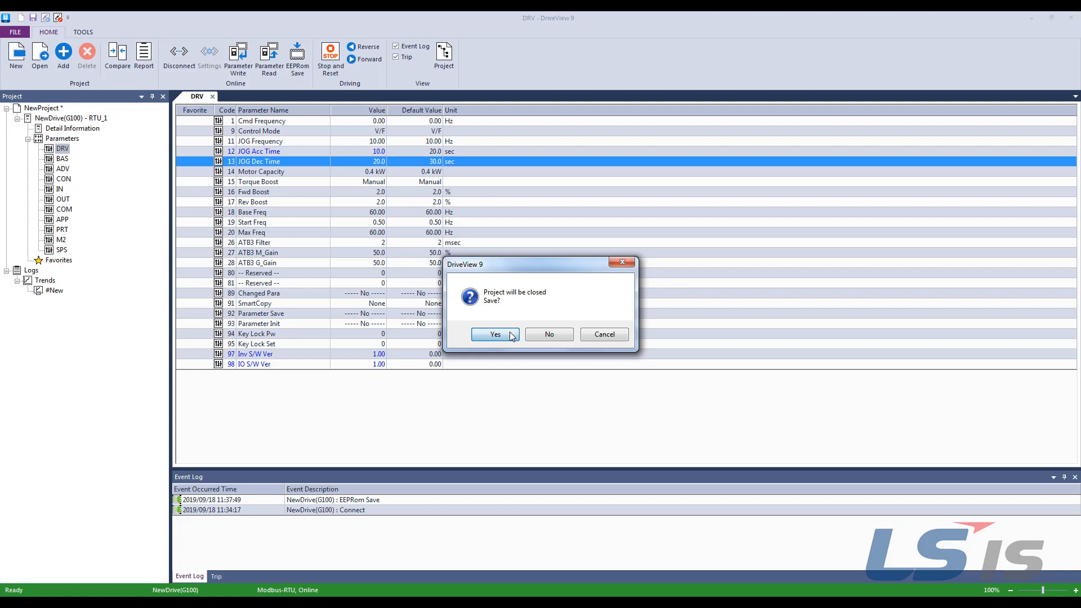
Step: Save the closing project, create an offline G100 project with JOG Frequency 5.00 and JOG Acc Time 10.0, and start connecting
{"action": "left_click", "coordinate": [494, 333]}
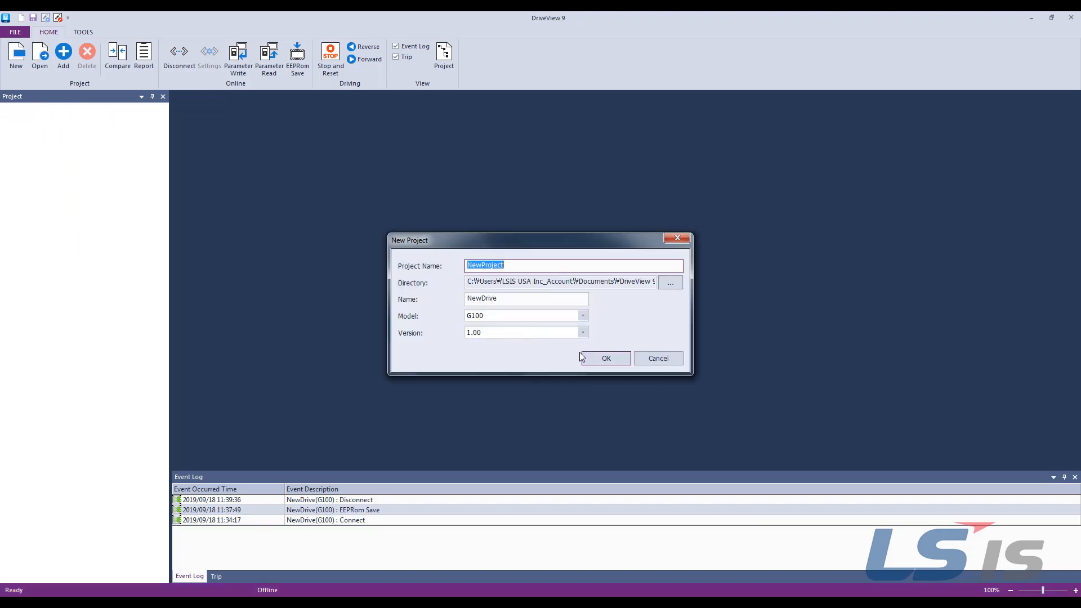
{"action": "left_click", "coordinate": [605, 358]}
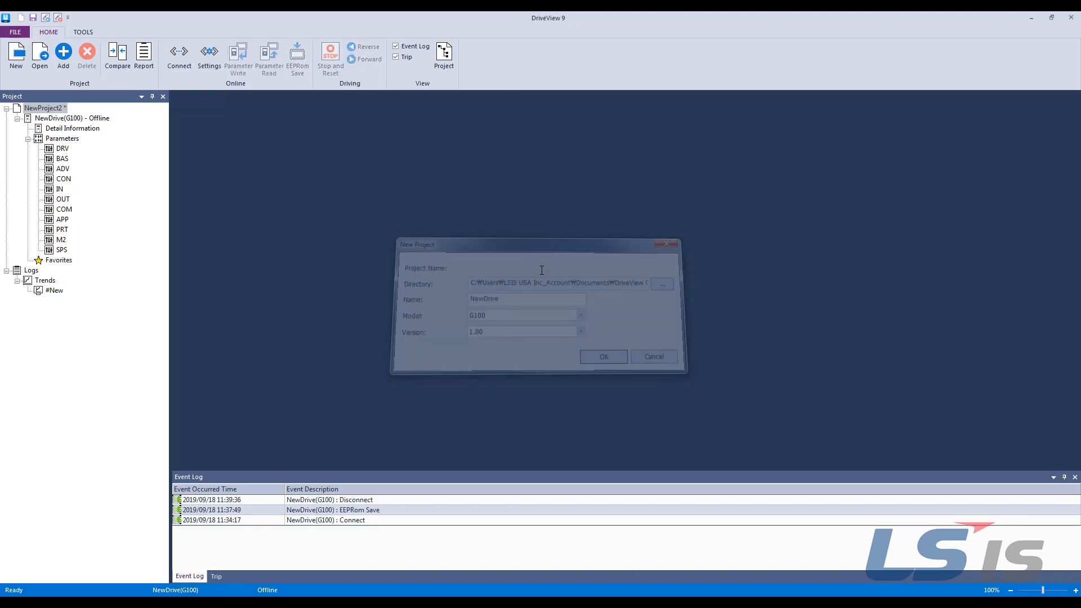
{"action": "left_click", "coordinate": [601, 357]}
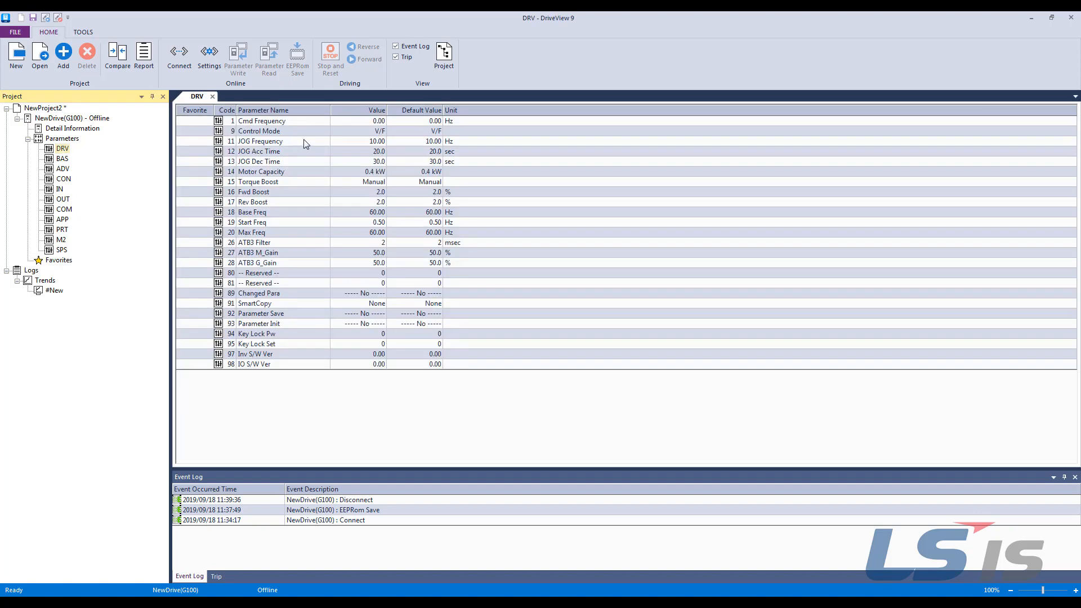
{"action": "double_click", "coordinate": [358, 141]}
{"action": "type", "text": "5"}
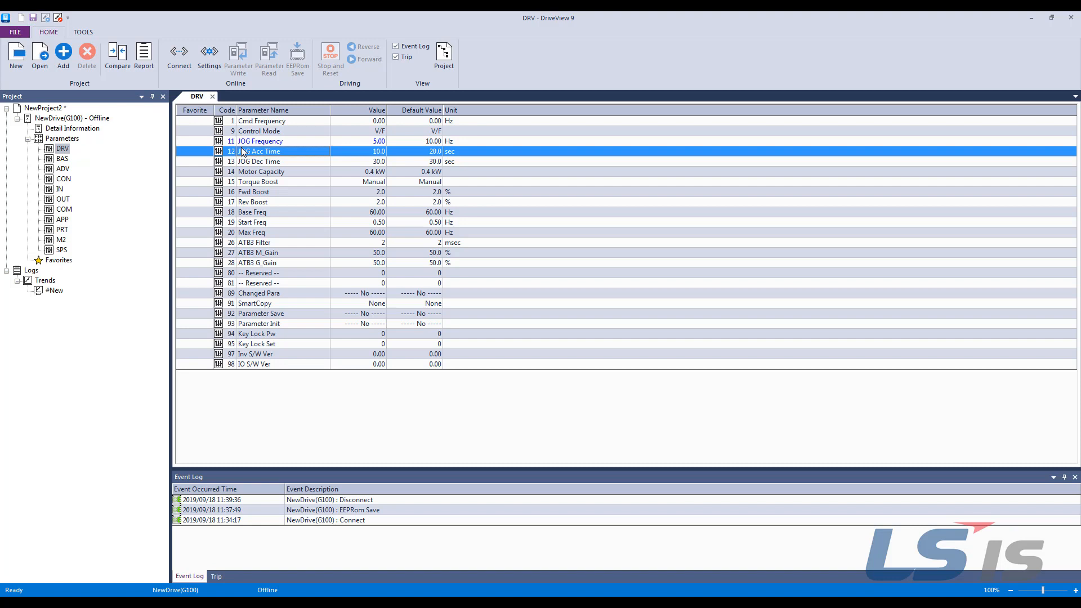
{"action": "left_click", "coordinate": [179, 55]}
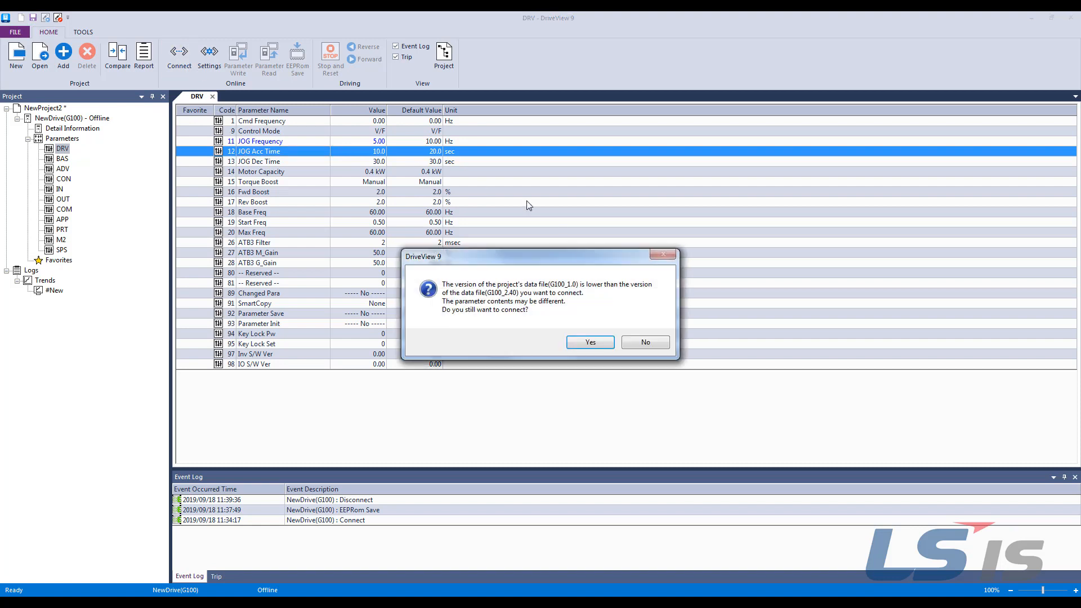
Step: Accept the data version mismatch to go online and start writing the DRV group to the drive
{"action": "left_click", "coordinate": [589, 342]}
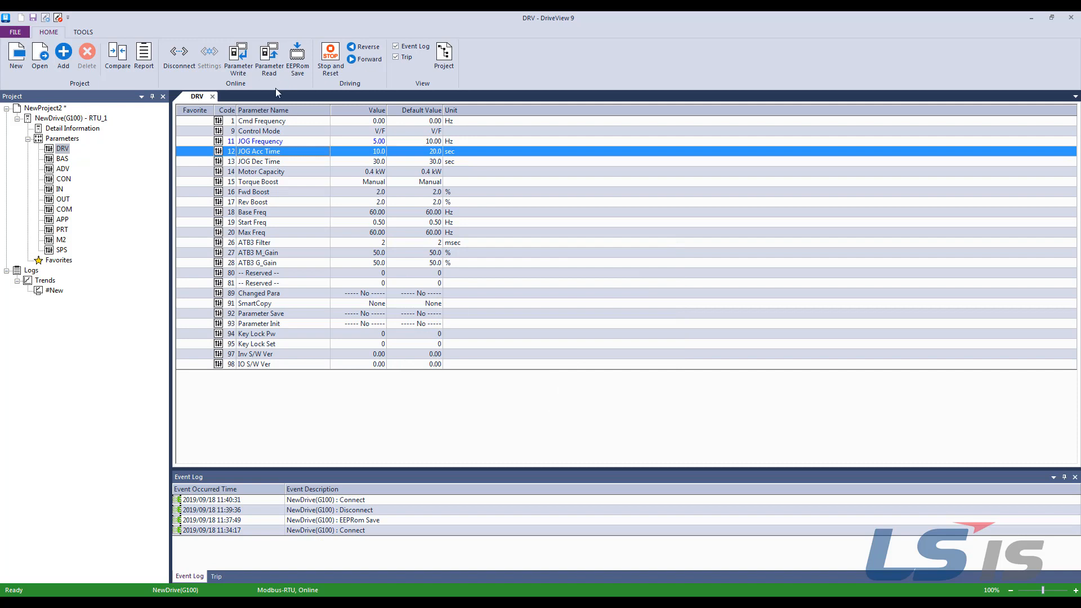
{"action": "left_click", "coordinate": [237, 61]}
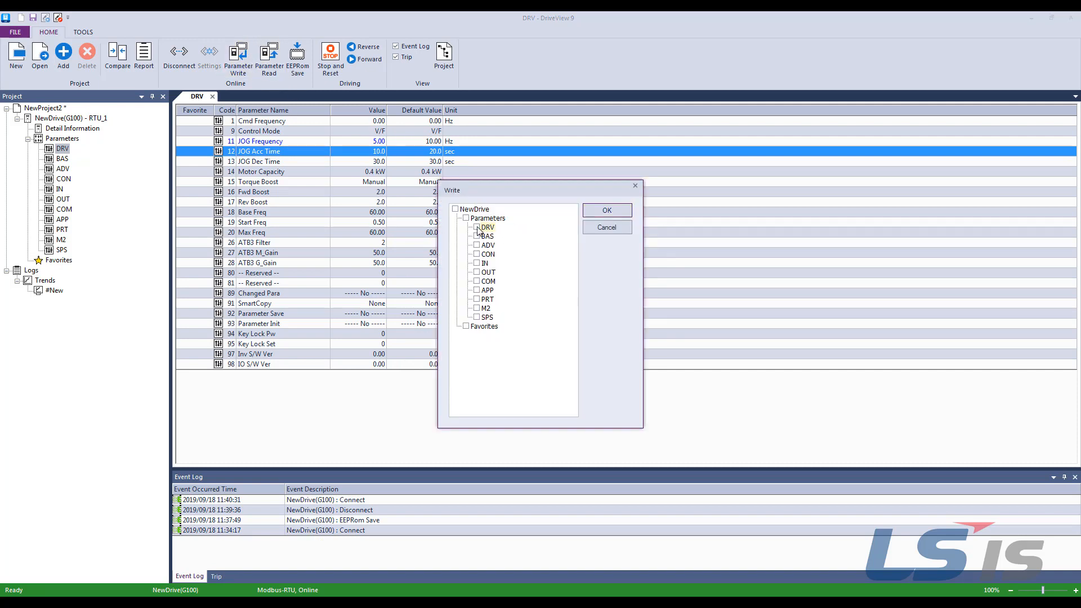
{"action": "left_click", "coordinate": [605, 210]}
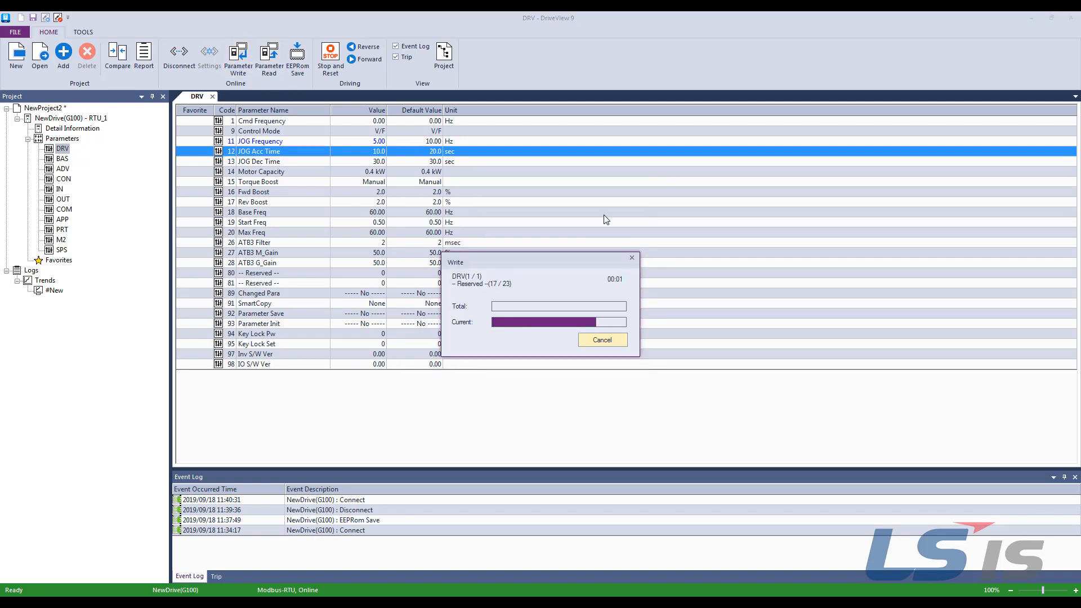